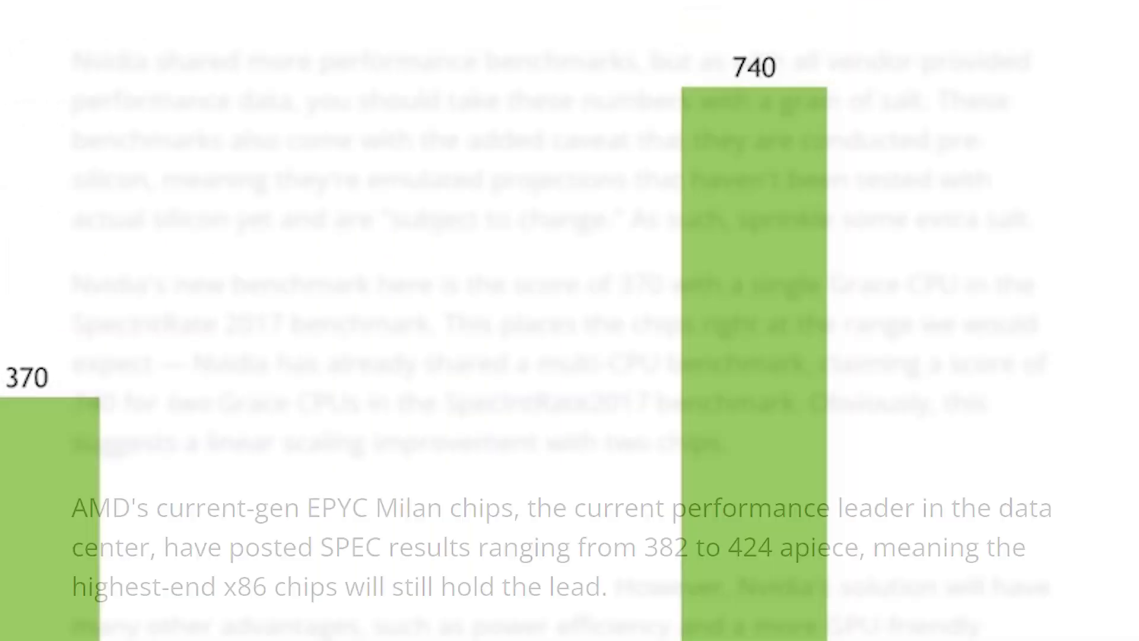
scroll(down, 3)
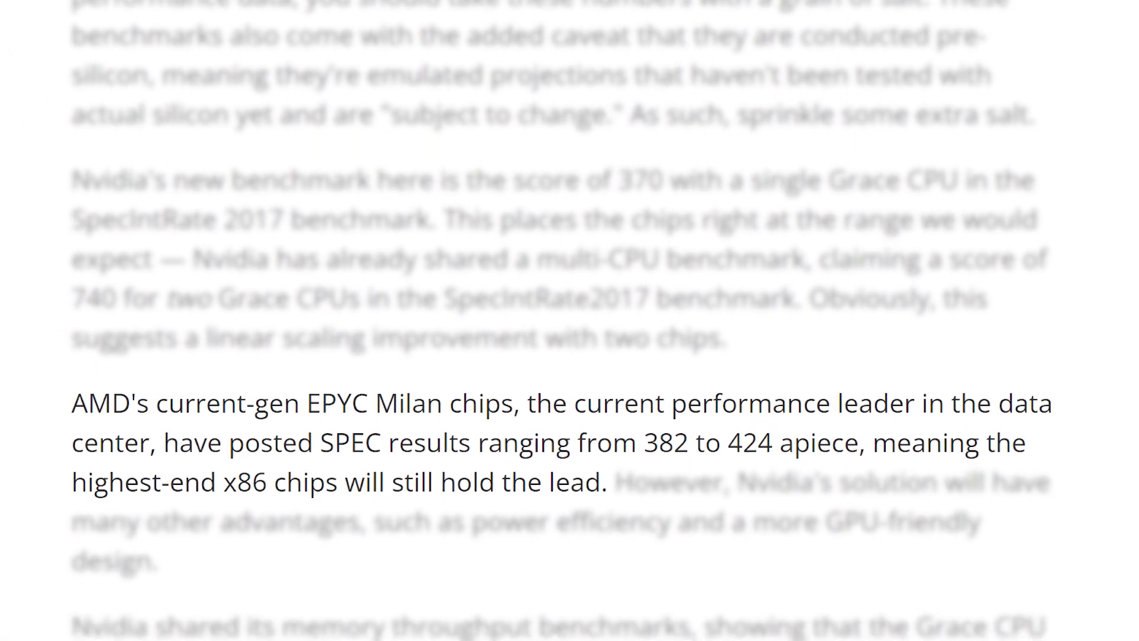
scroll(down, 3)
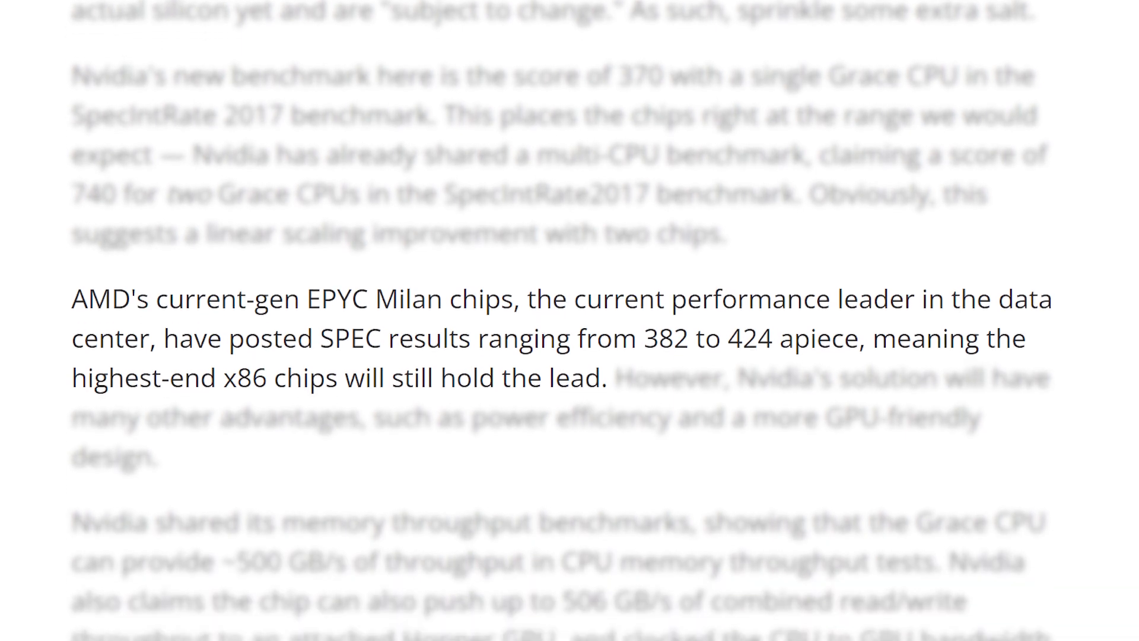
scroll(down, 3)
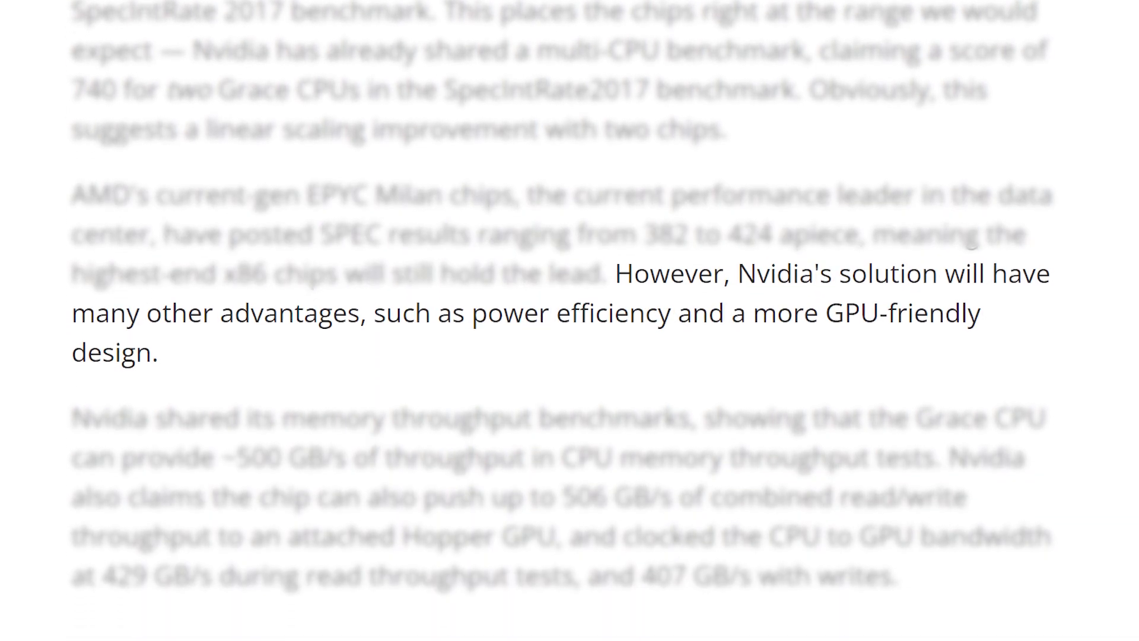
scroll(down, 3)
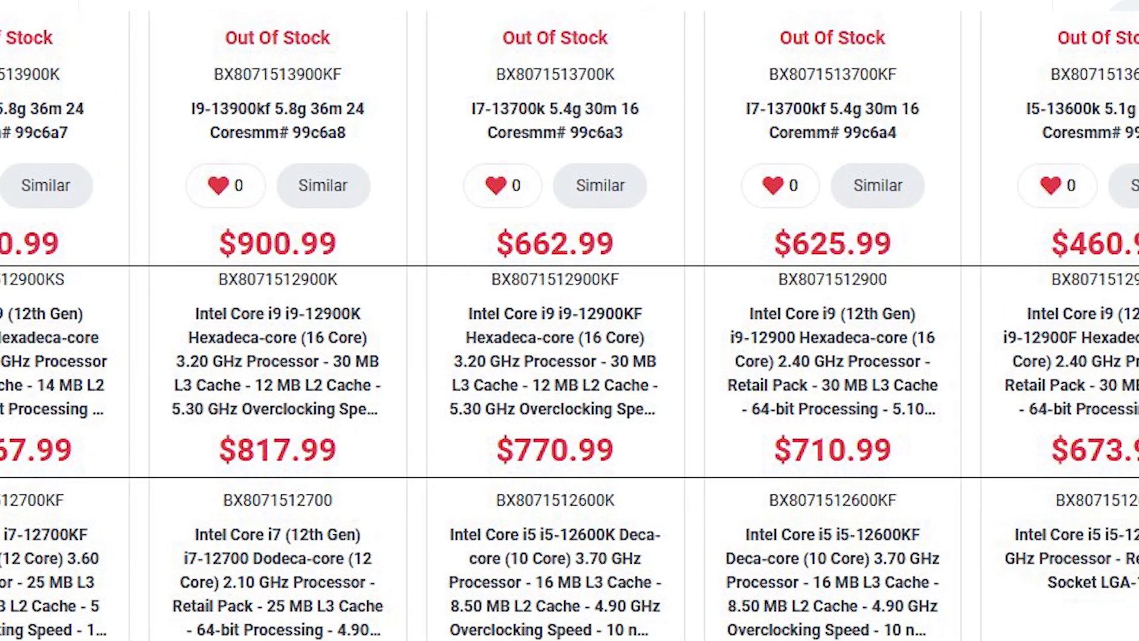
scroll(right, 3)
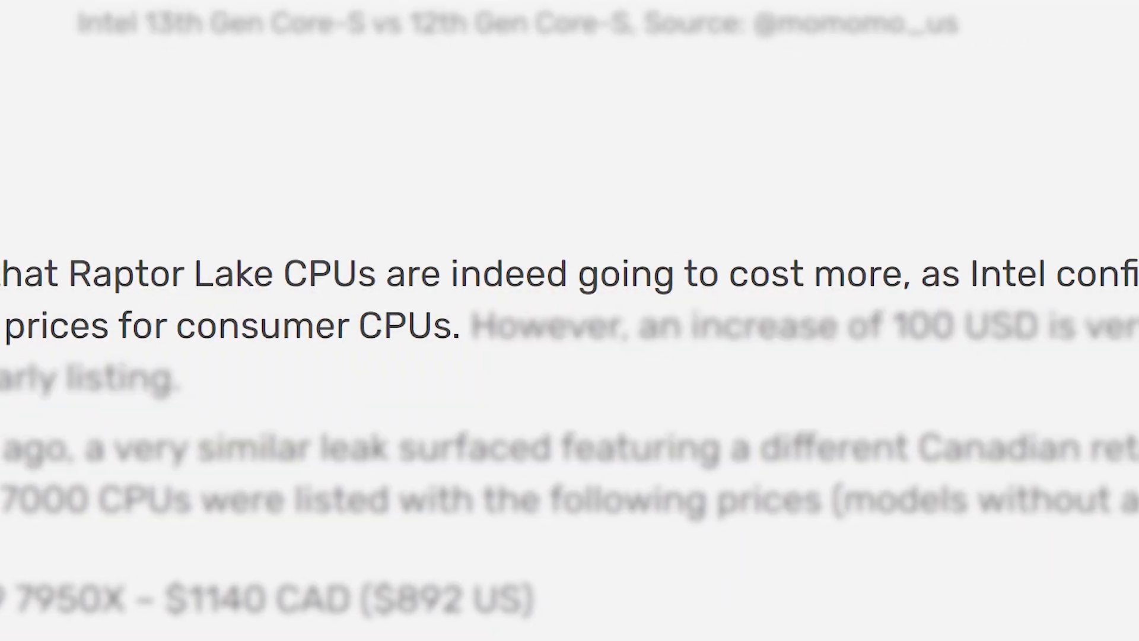
scroll(right, 3)
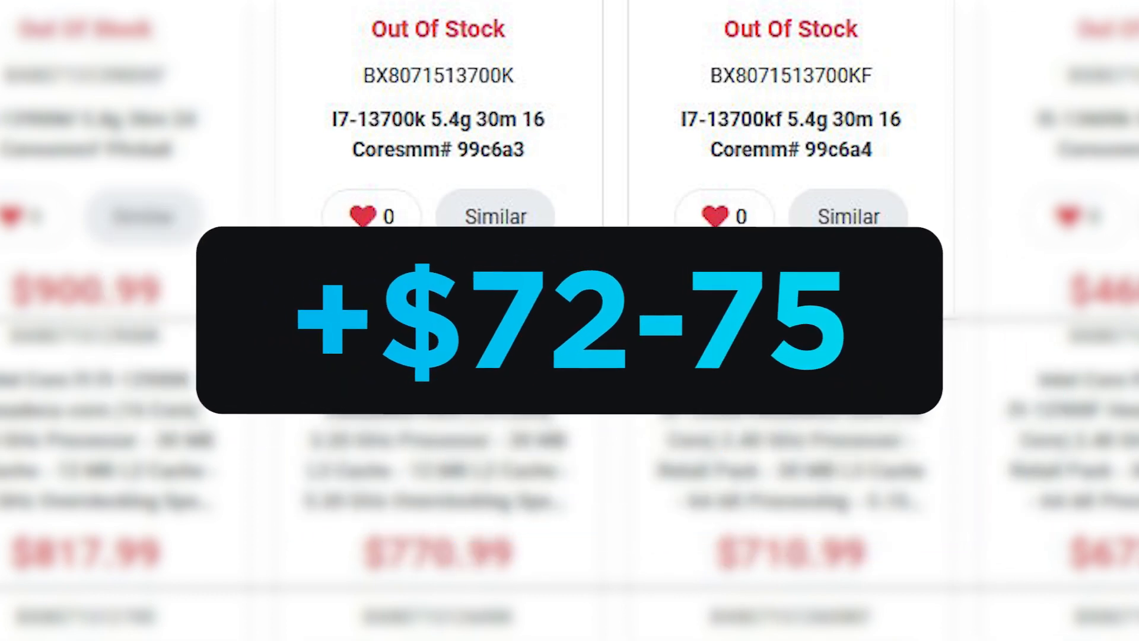
scroll(right, 3)
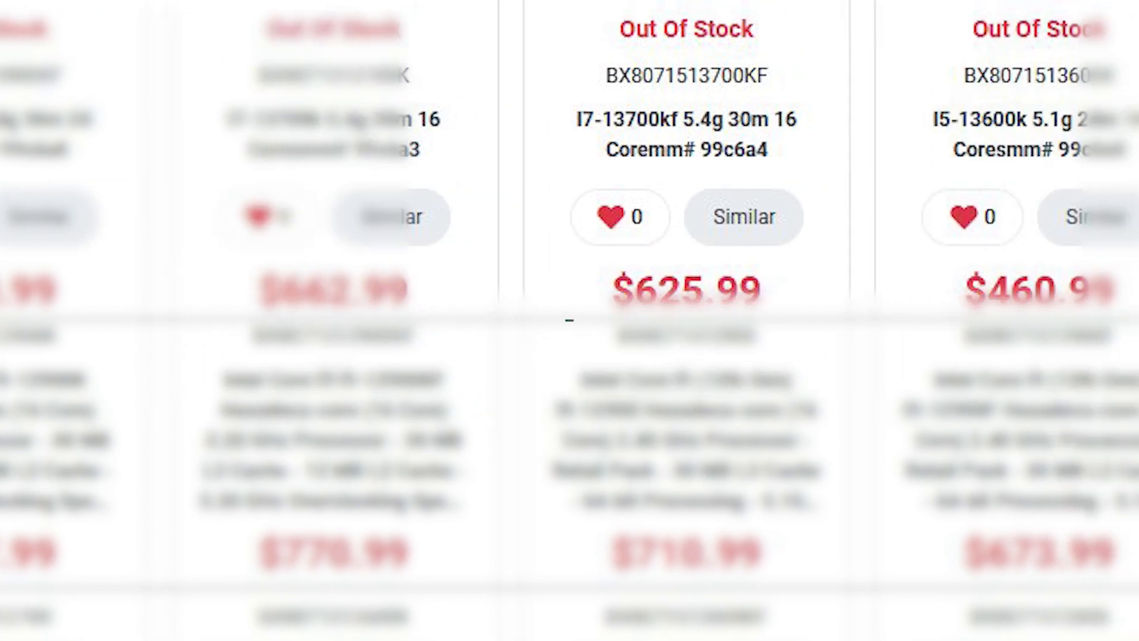
scroll(right, 3)
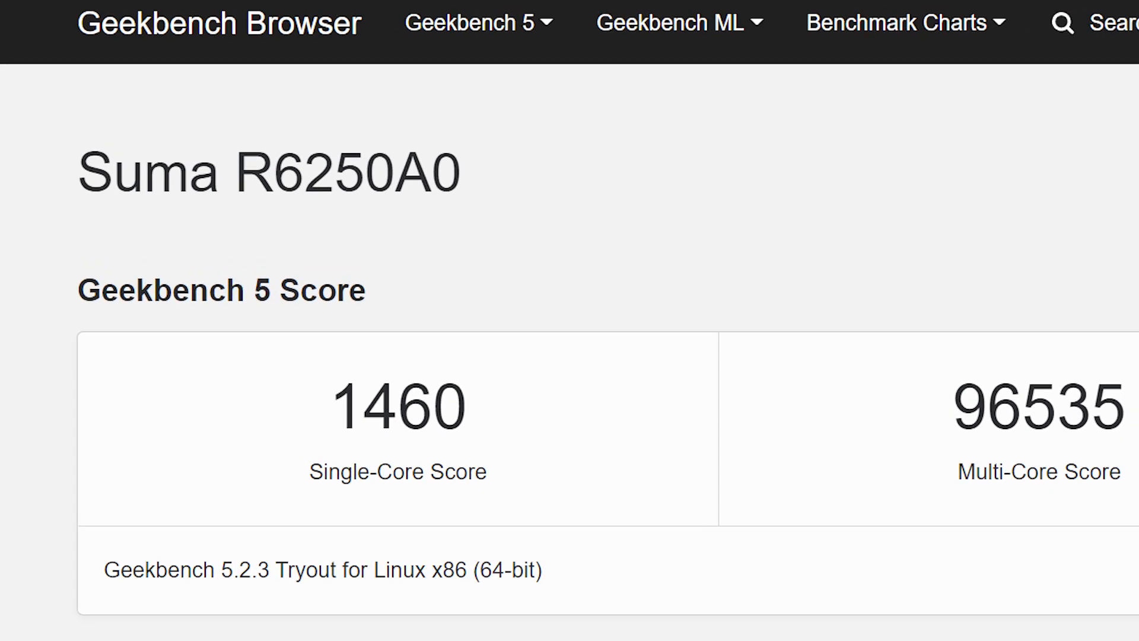
scroll(down, 3)
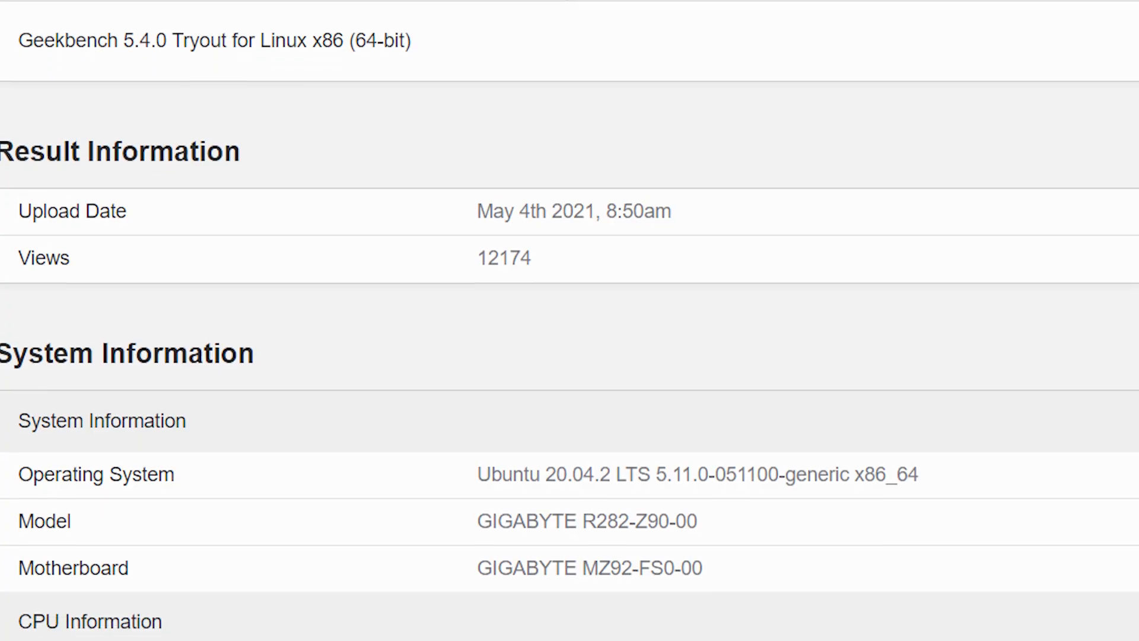
scroll(down, 3)
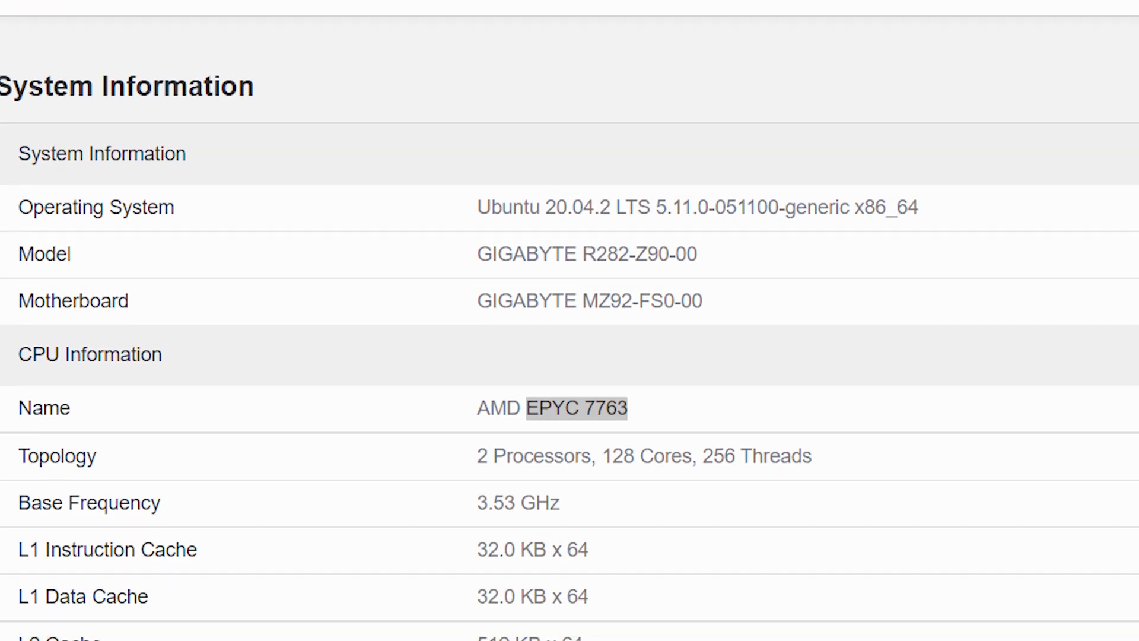
scroll(down, 3)
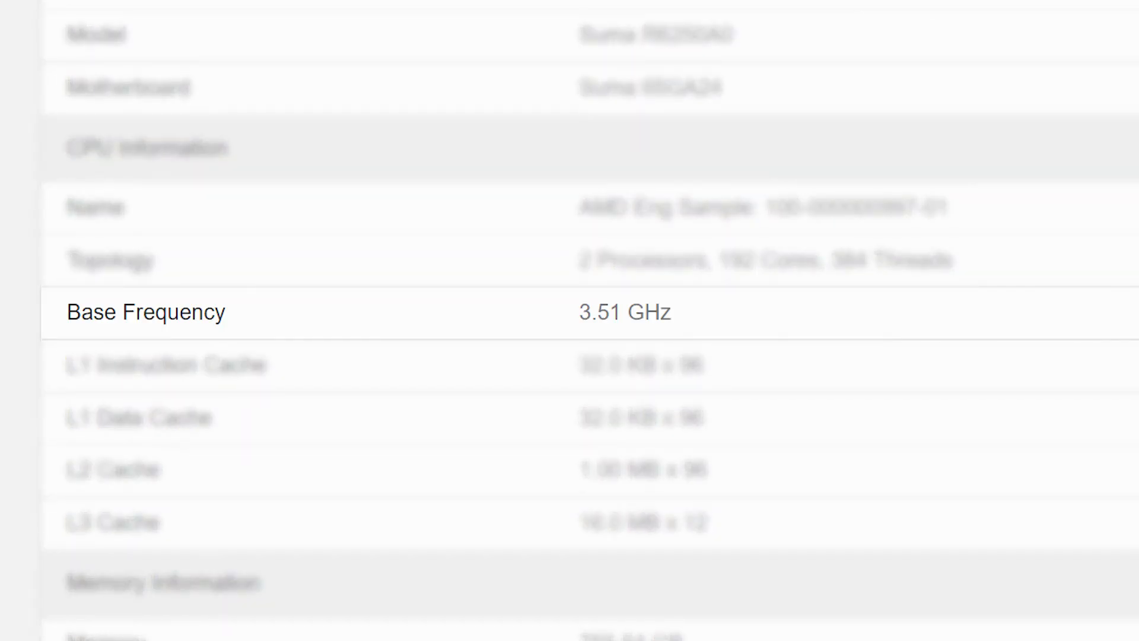
scroll(up, 3)
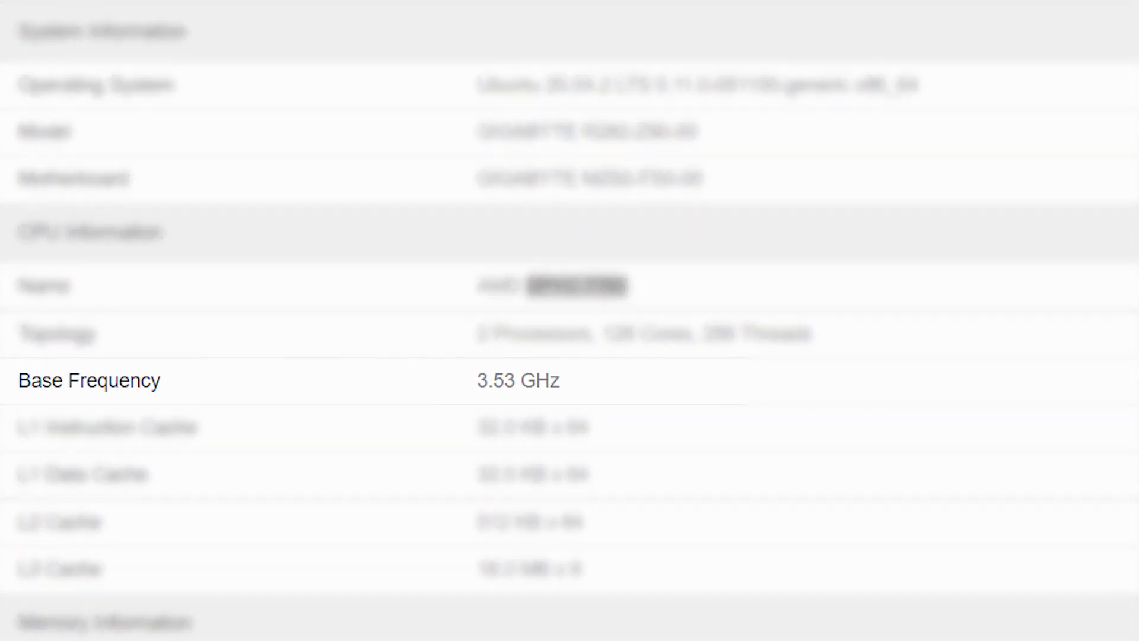
scroll(down, 3)
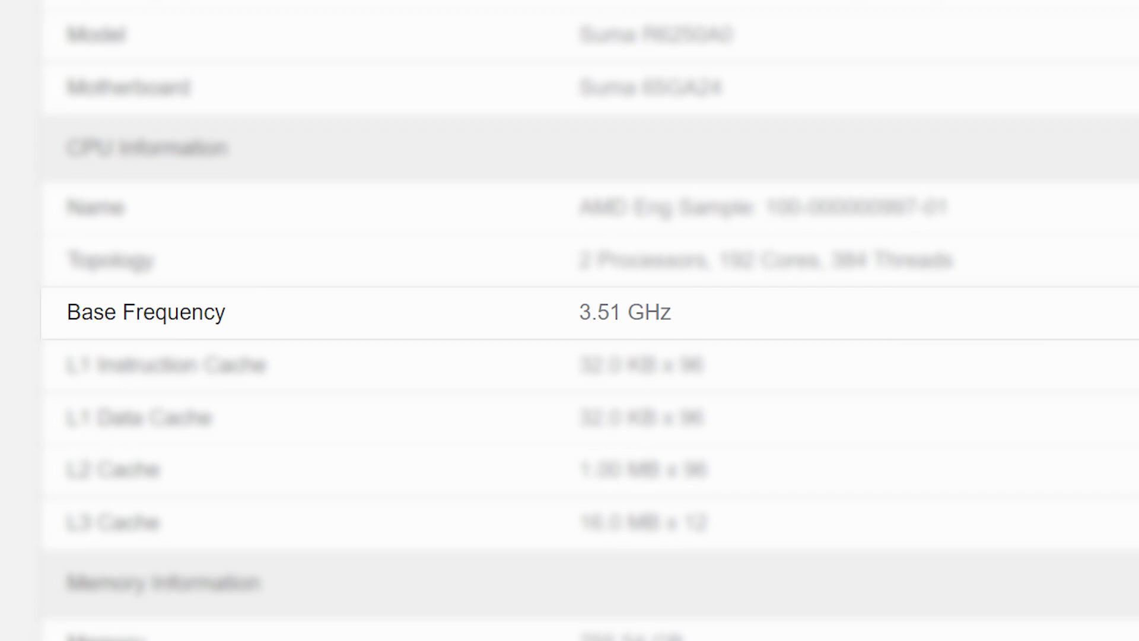
scroll(up, 3)
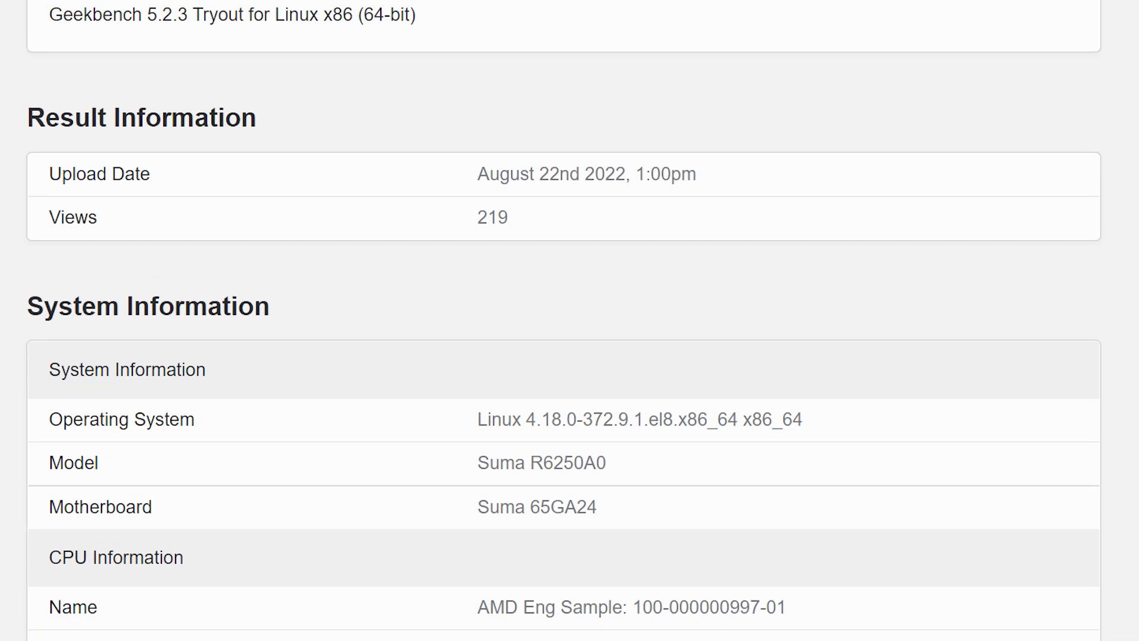
scroll(up, 3)
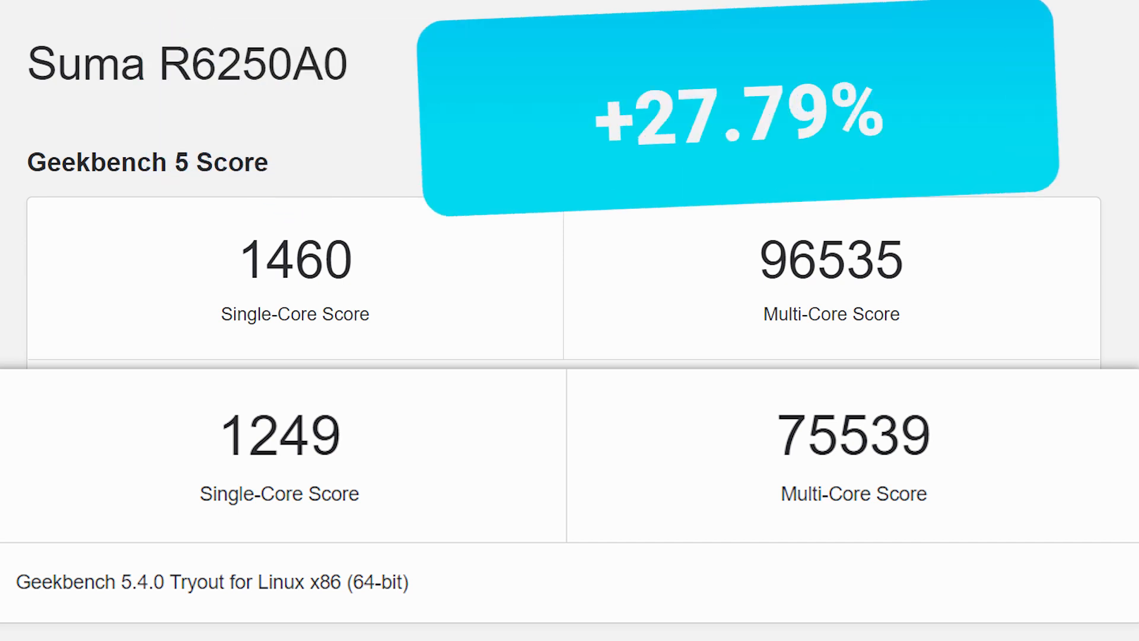
scroll(down, 3)
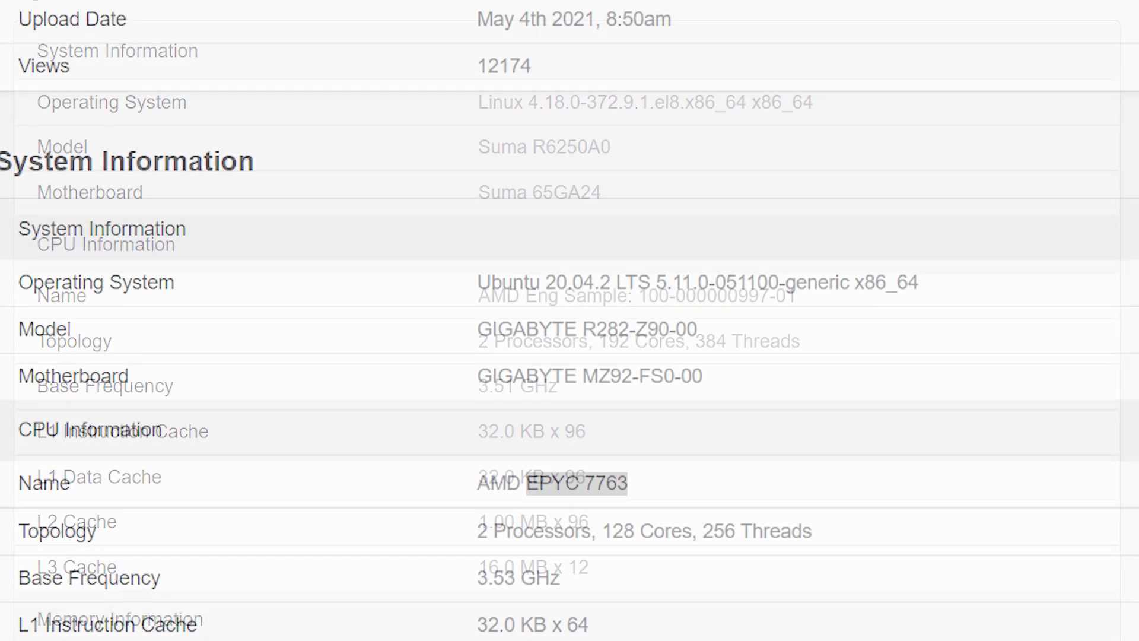
scroll(up, 3)
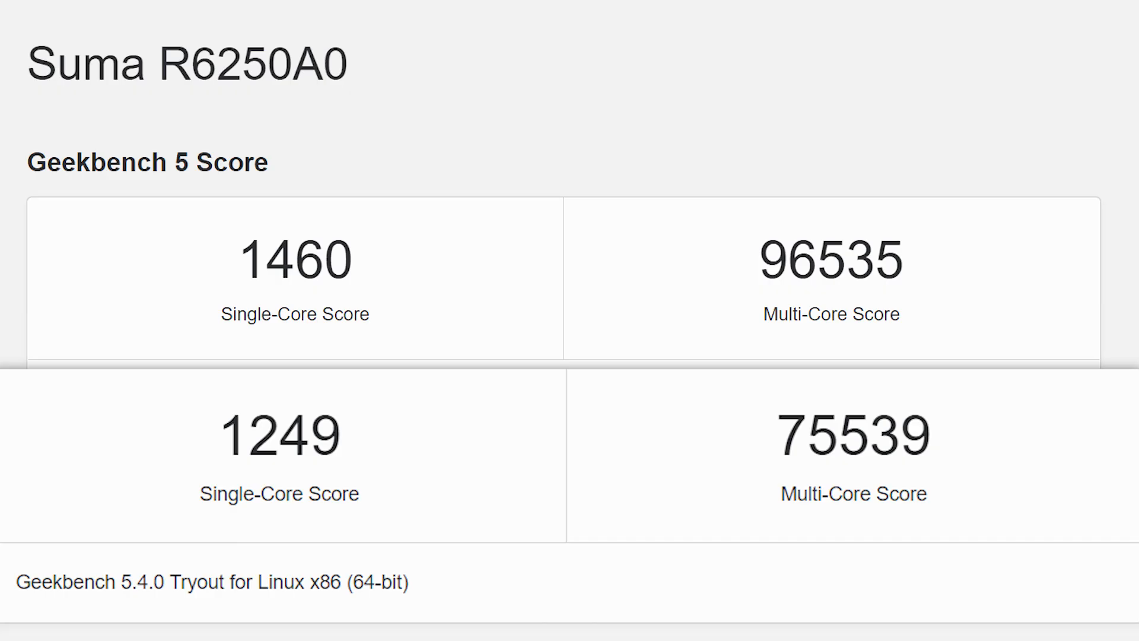
scroll(down, 3)
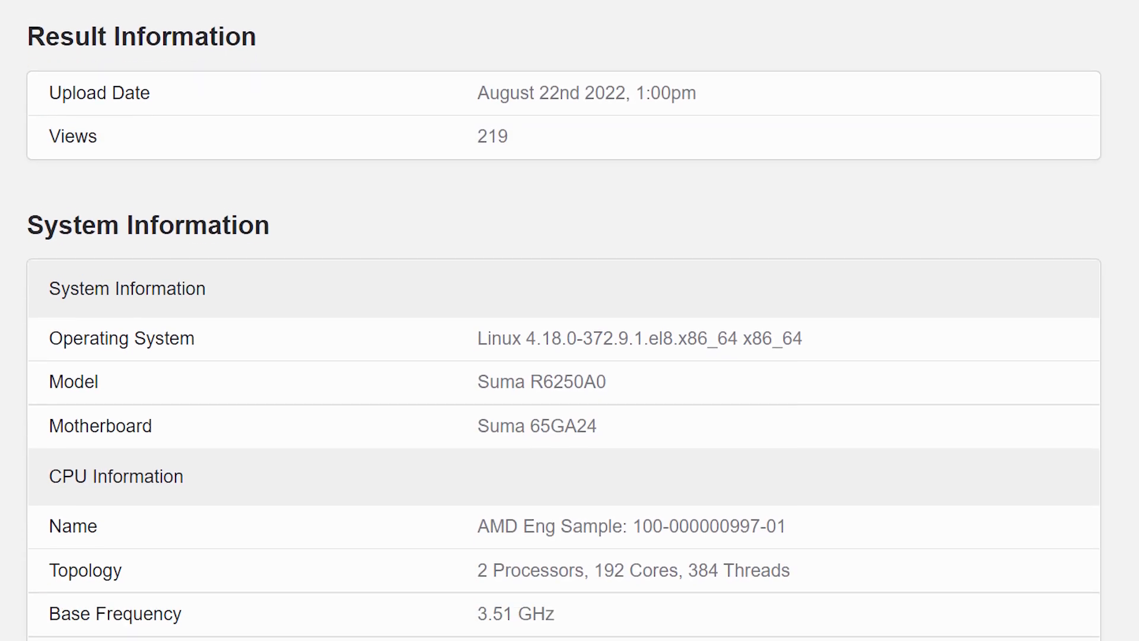
scroll(up, 3)
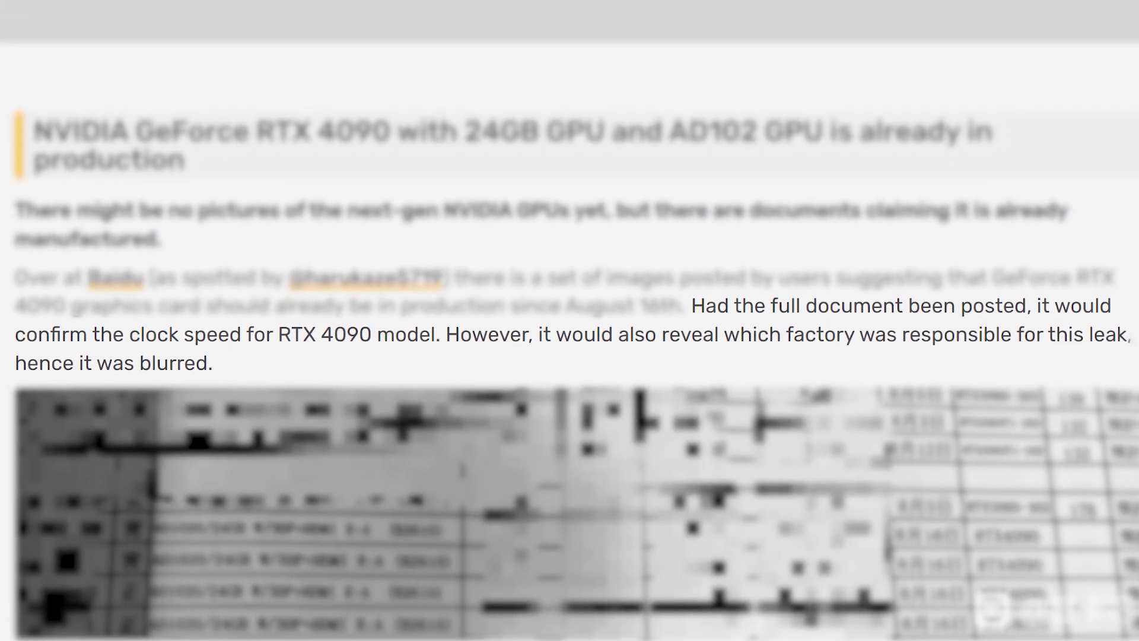
scroll(up, 3)
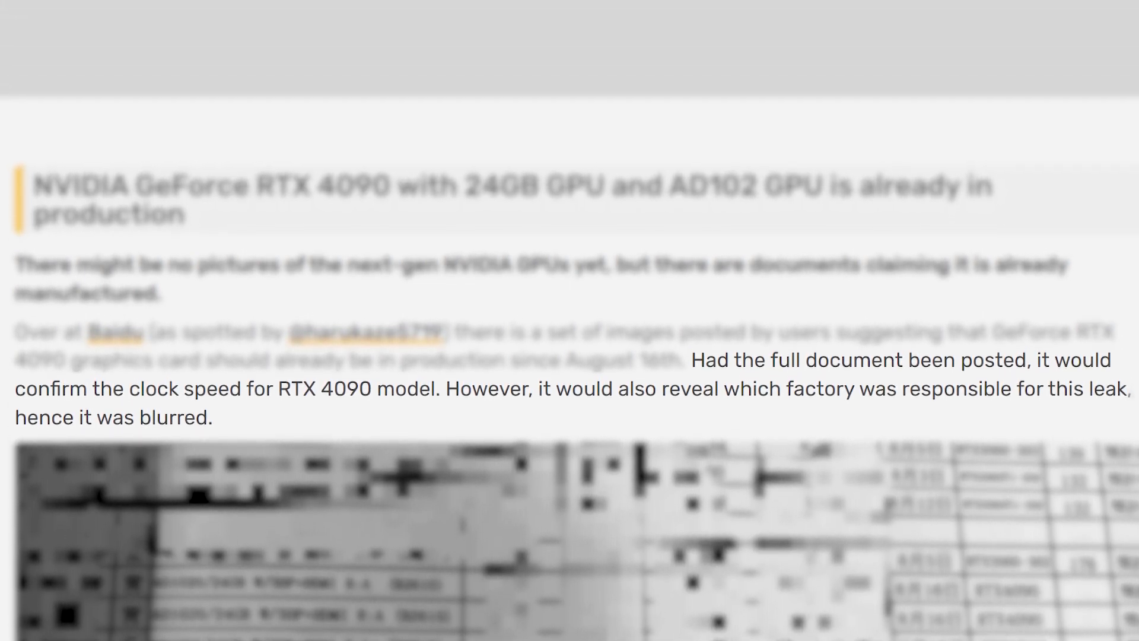
scroll(up, 3)
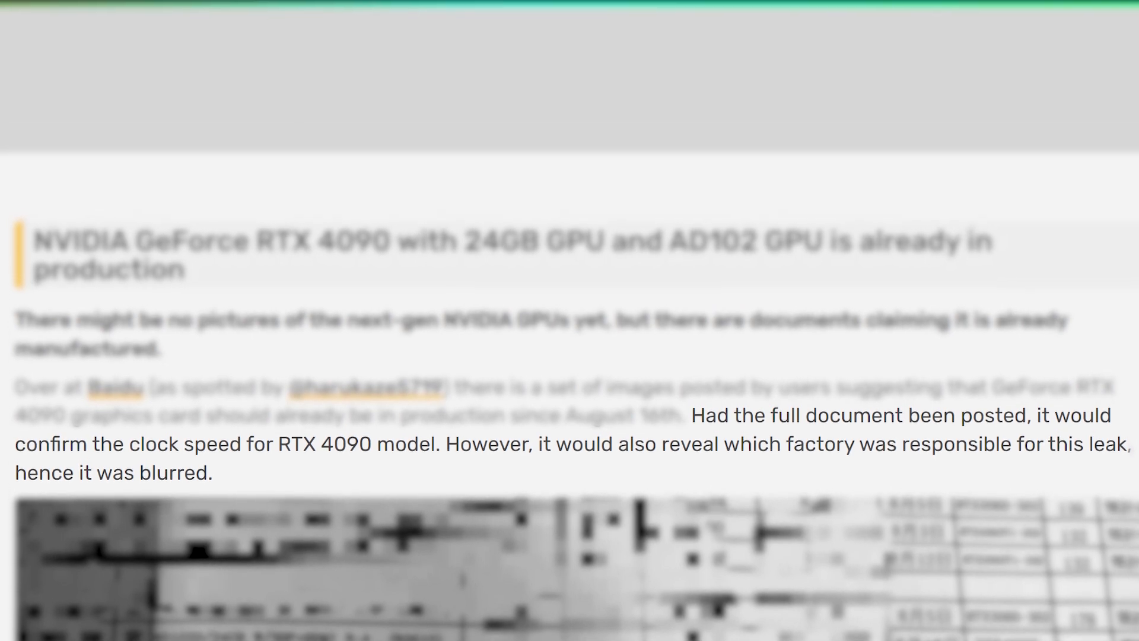
scroll(down, 3)
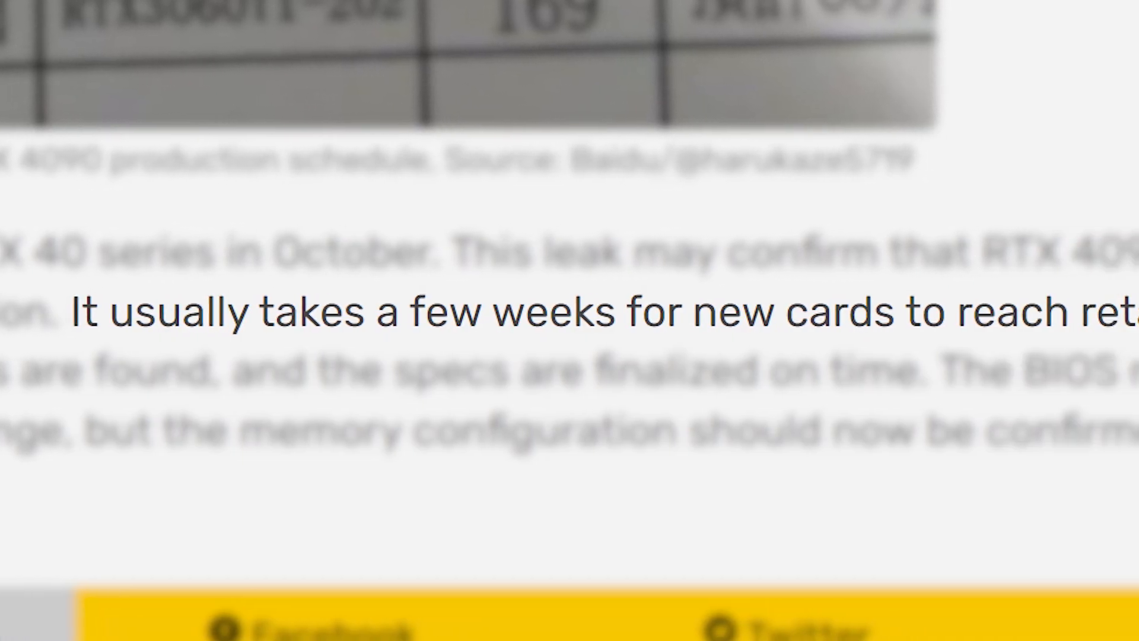